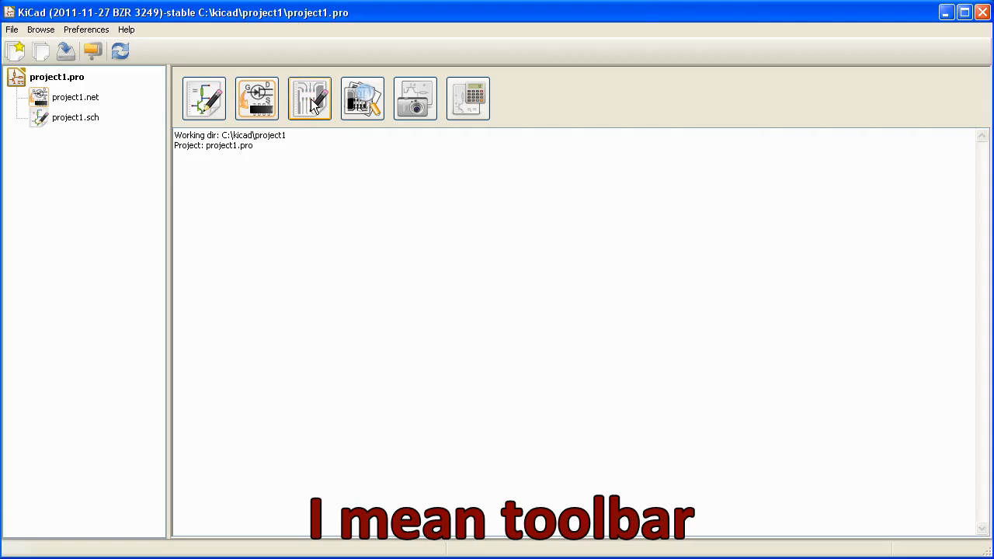
# Step: Launch Pcbnew from the project manager and acknowledge the missing .brd notice
pyautogui.click(362, 98)
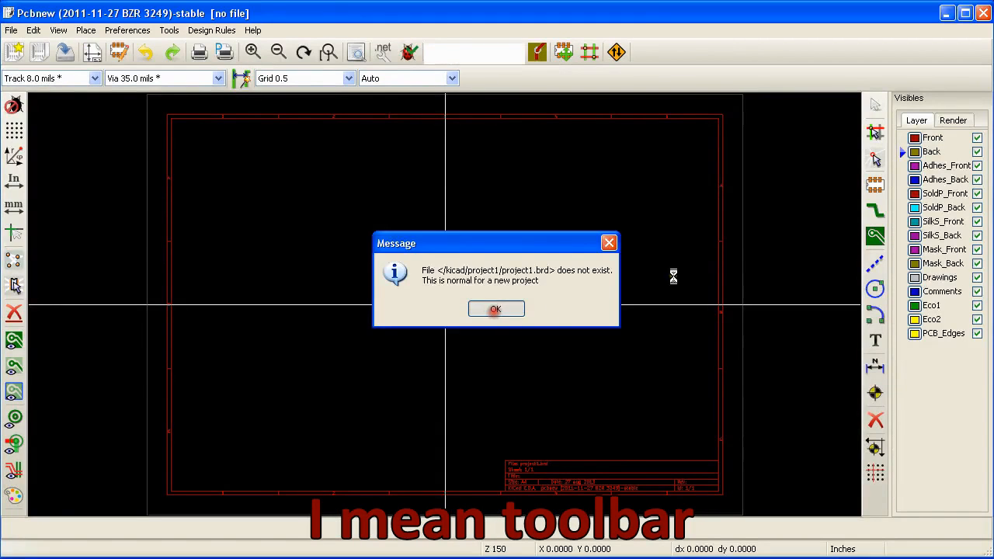
pyautogui.click(496, 308)
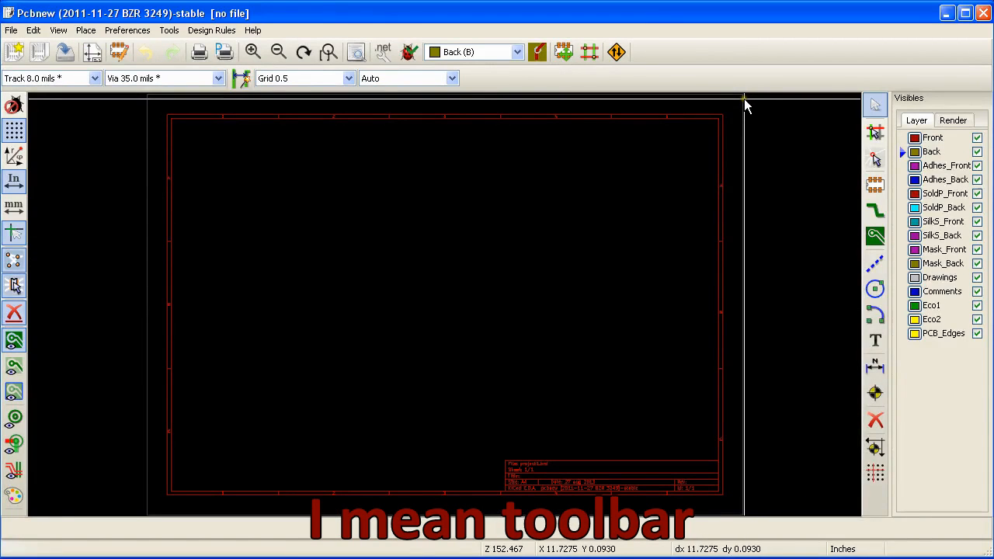
pyautogui.moveTo(729, 116)
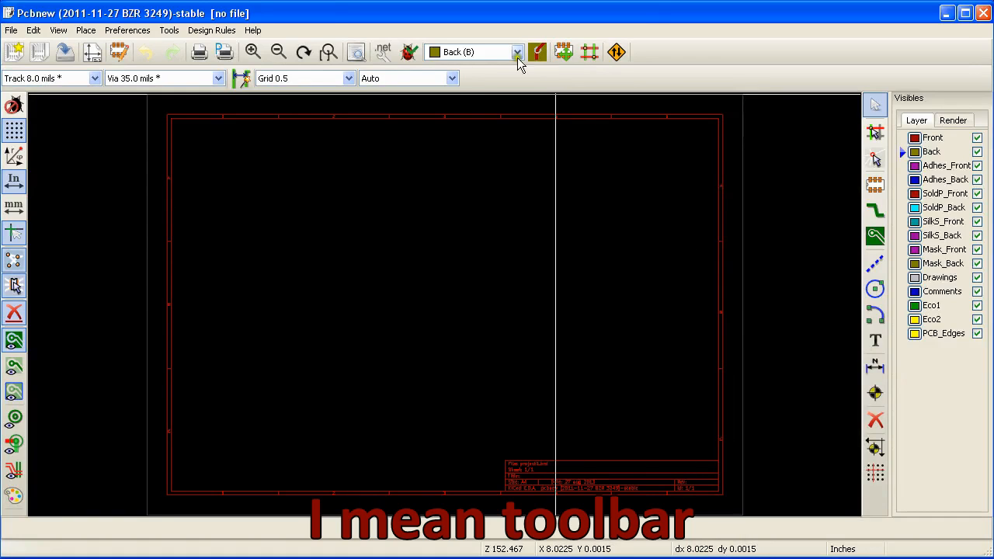
pyautogui.moveTo(382, 51)
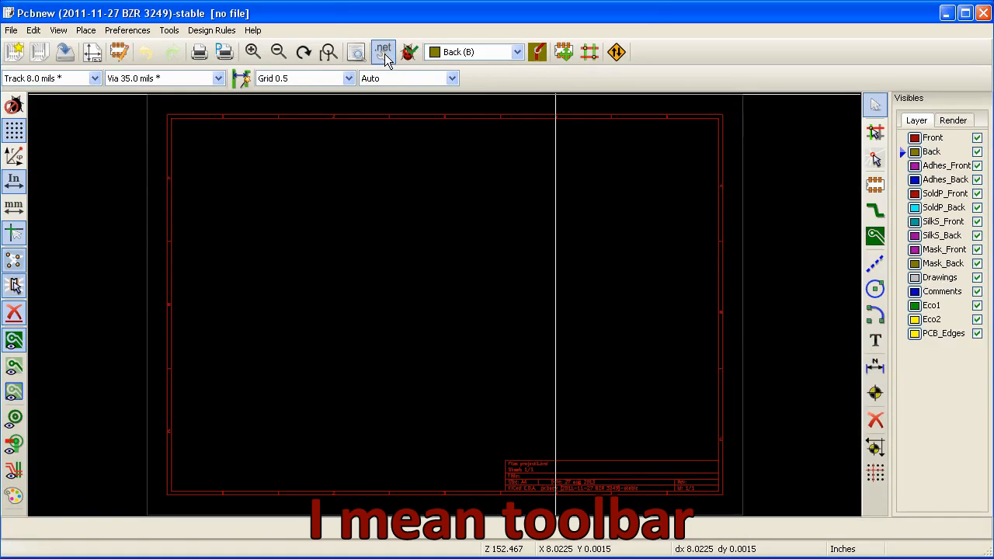
# Step: Read the current project netlist so the footprints load onto the board
pyautogui.click(382, 52)
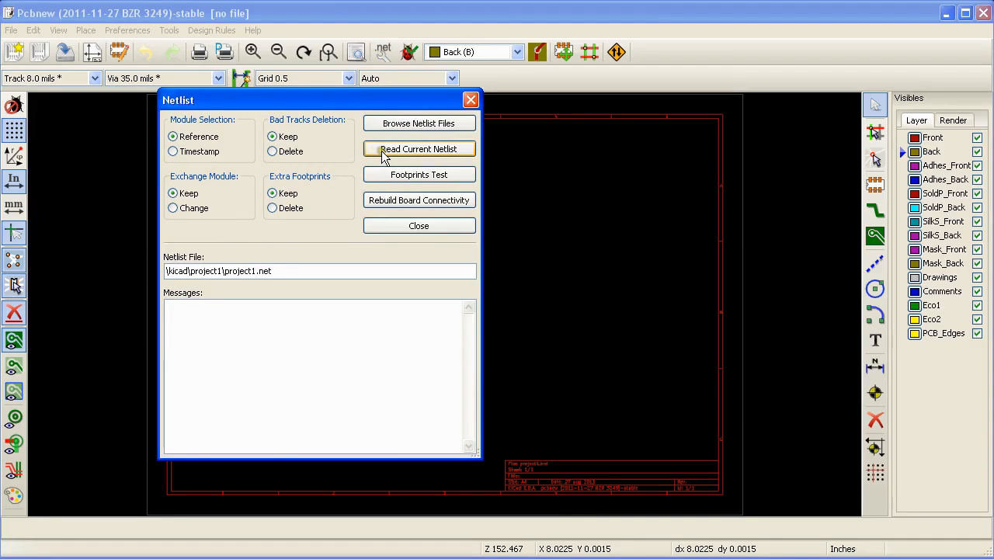
pyautogui.click(419, 149)
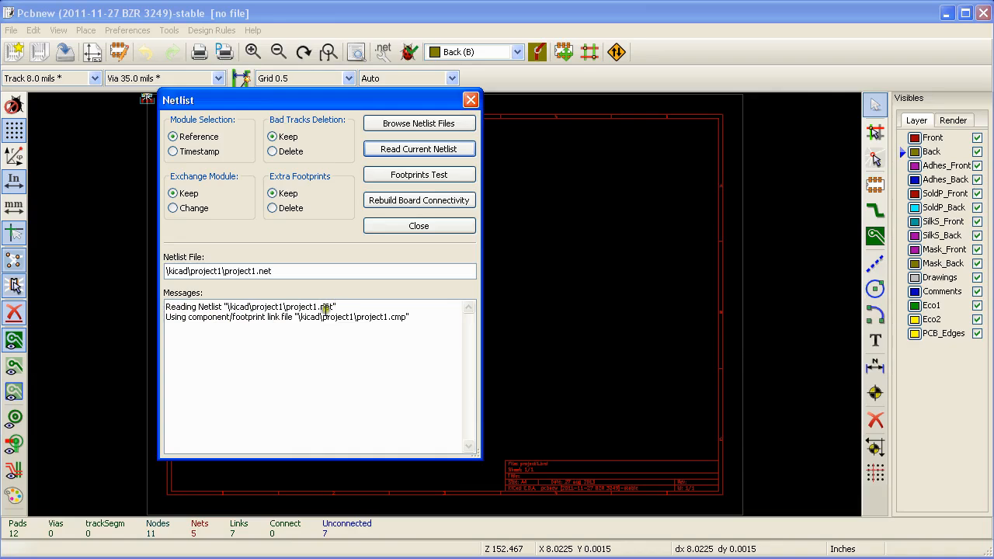
pyautogui.moveTo(425, 317)
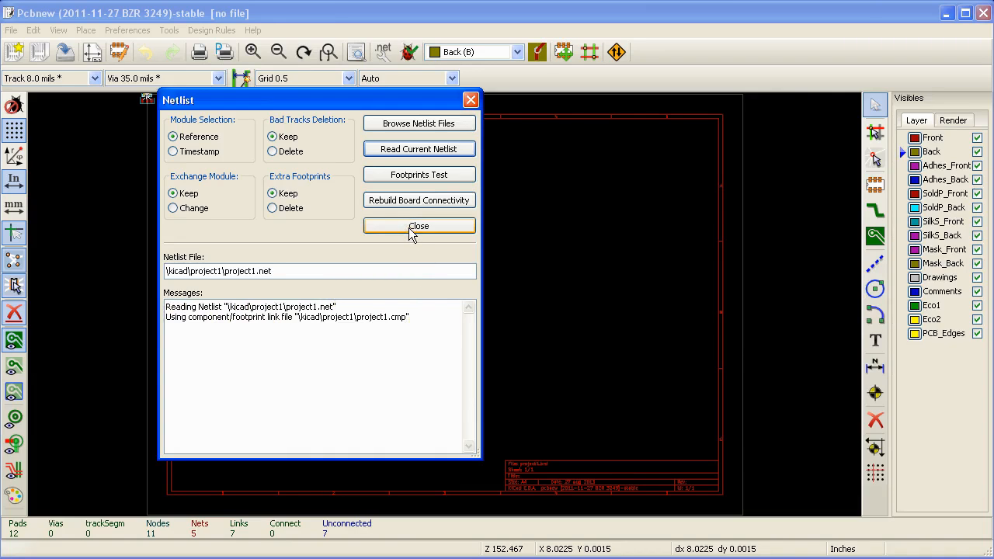
pyautogui.click(420, 225)
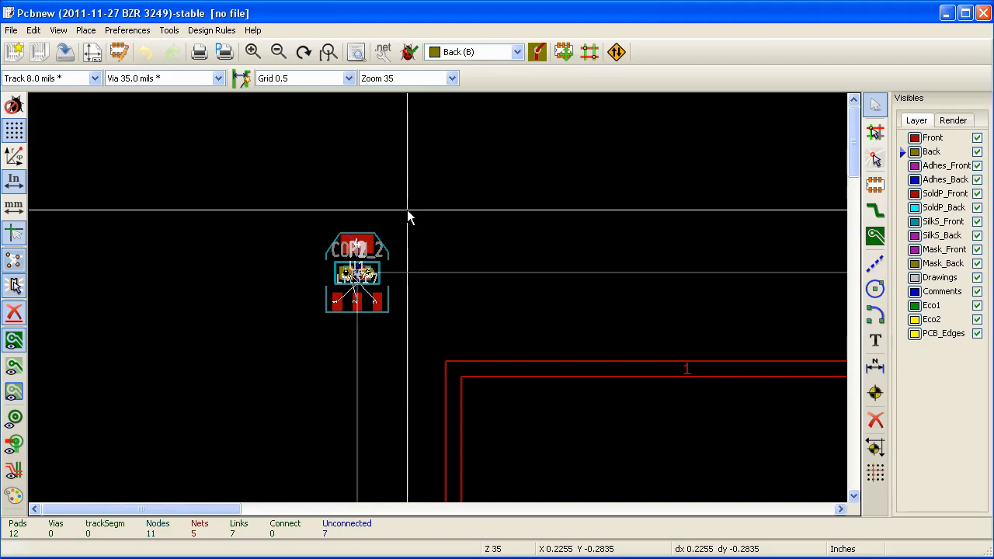
pyautogui.moveTo(404, 216)
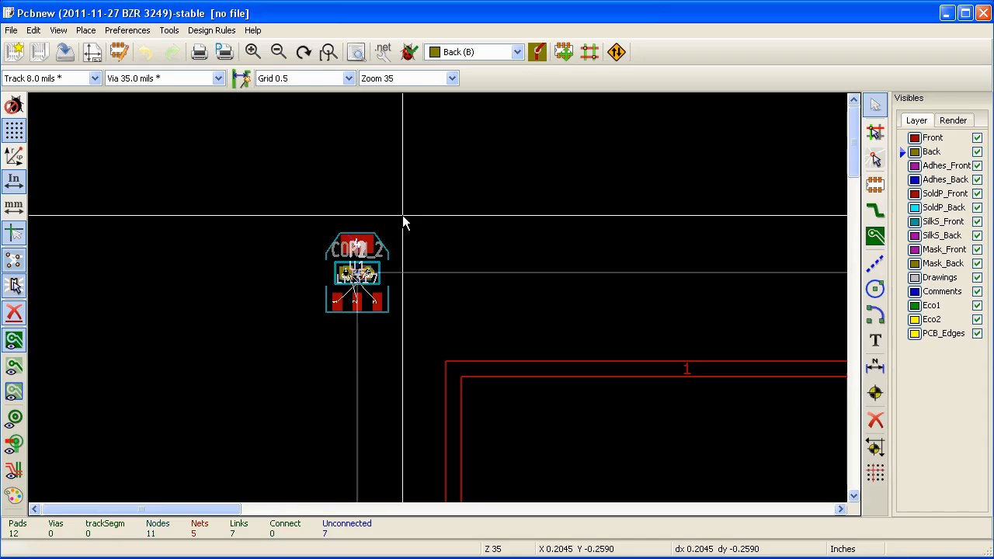
# Step: Use Glob Move and Place > Move All Modules to bring every footprint onto the sheet
pyautogui.scroll(3)
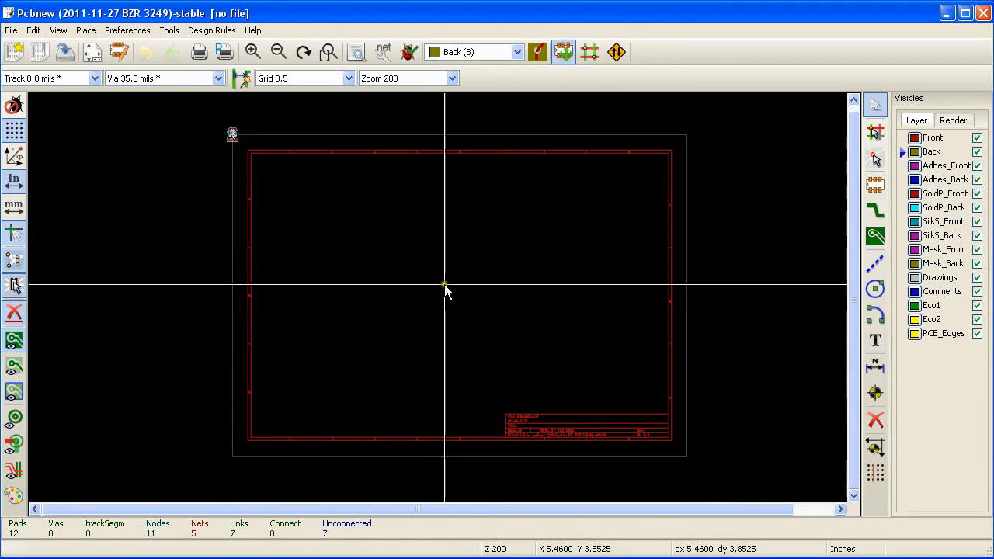
pyautogui.rightClick(444, 292)
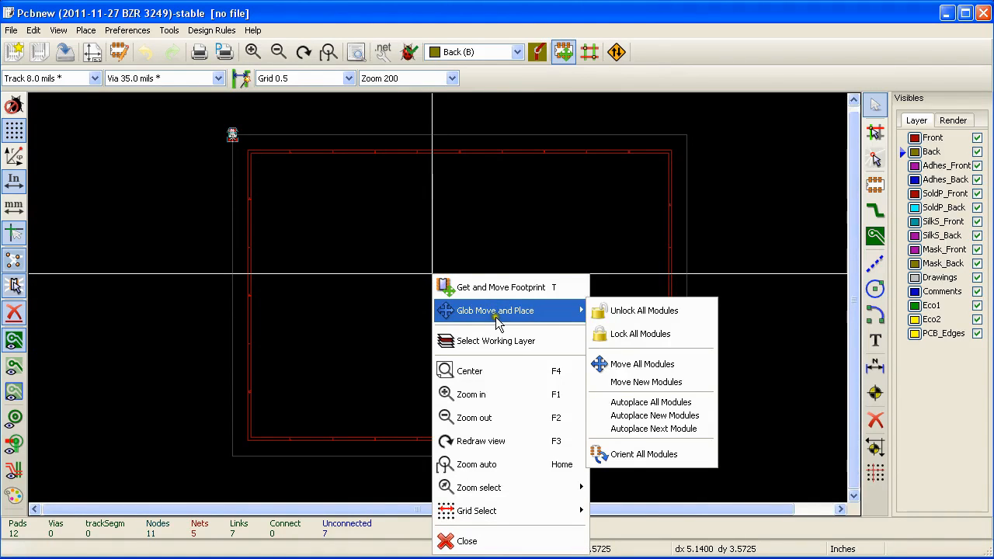
pyautogui.moveTo(643, 363)
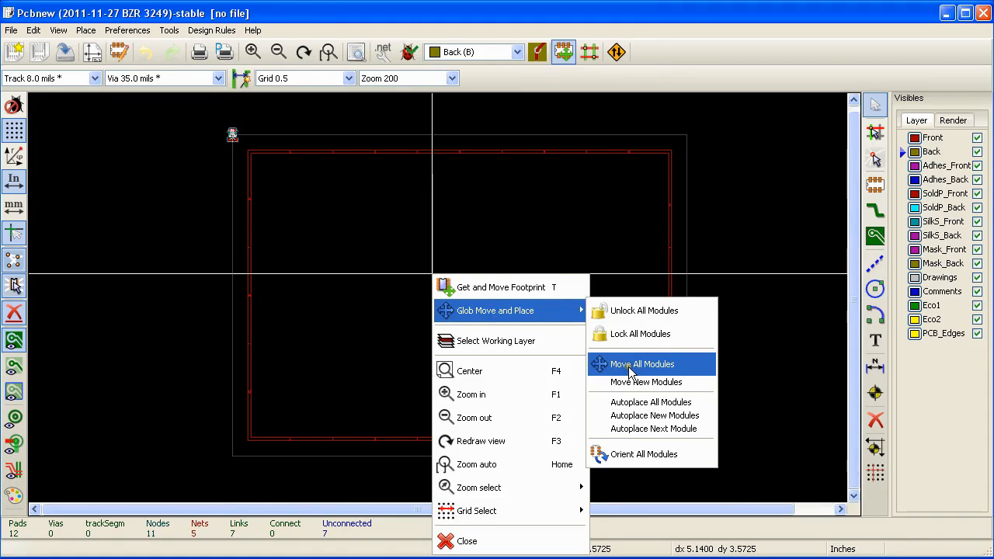
pyautogui.click(643, 363)
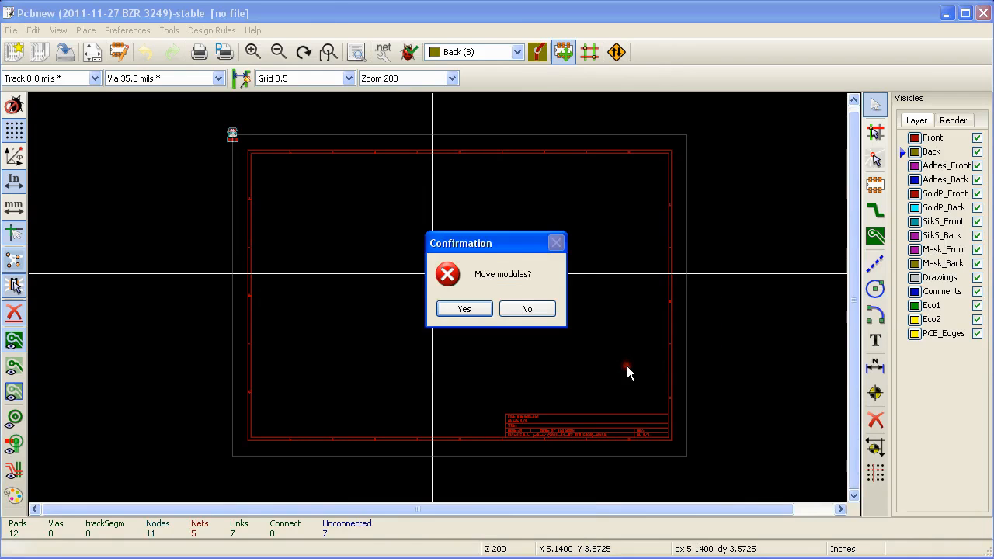
pyautogui.click(463, 308)
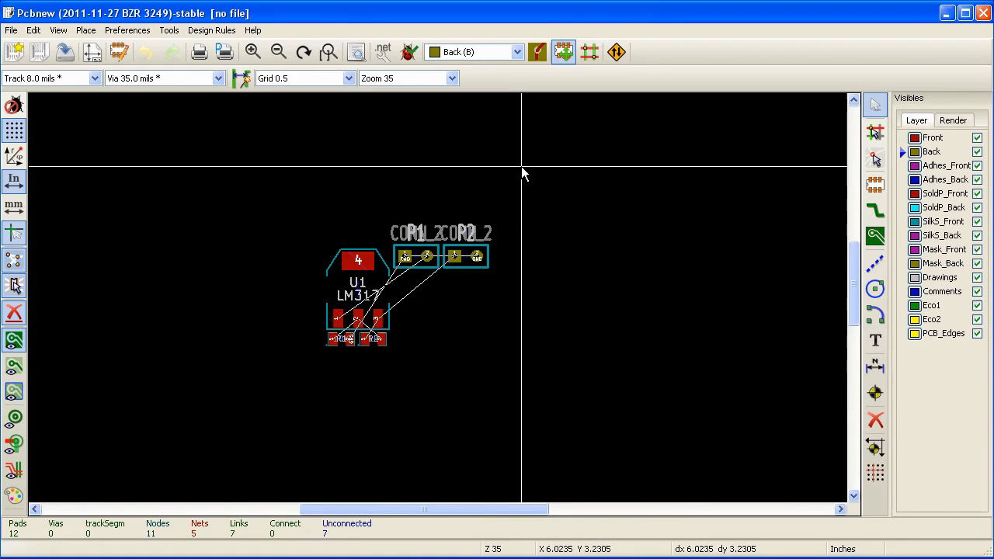
pyautogui.moveTo(475, 271)
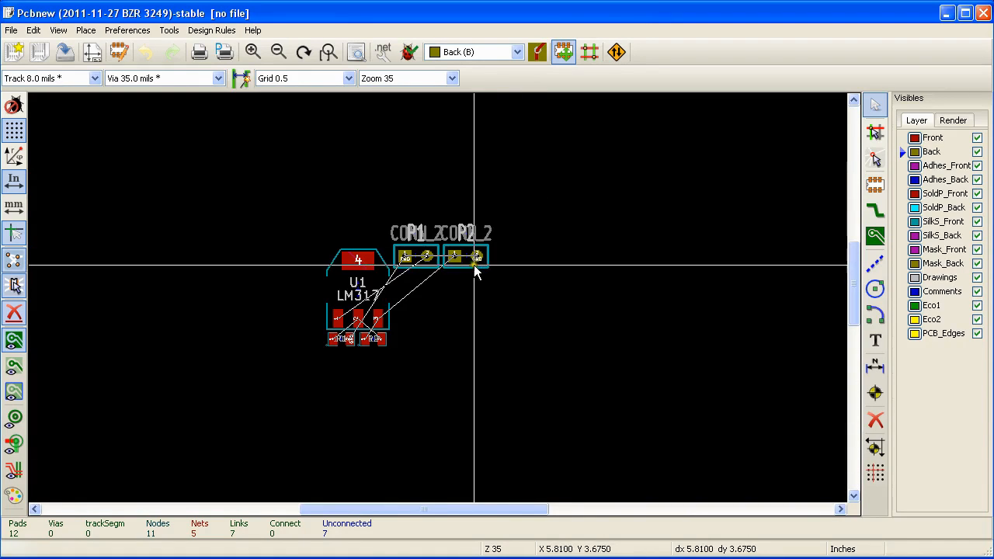
pyautogui.moveTo(472, 270)
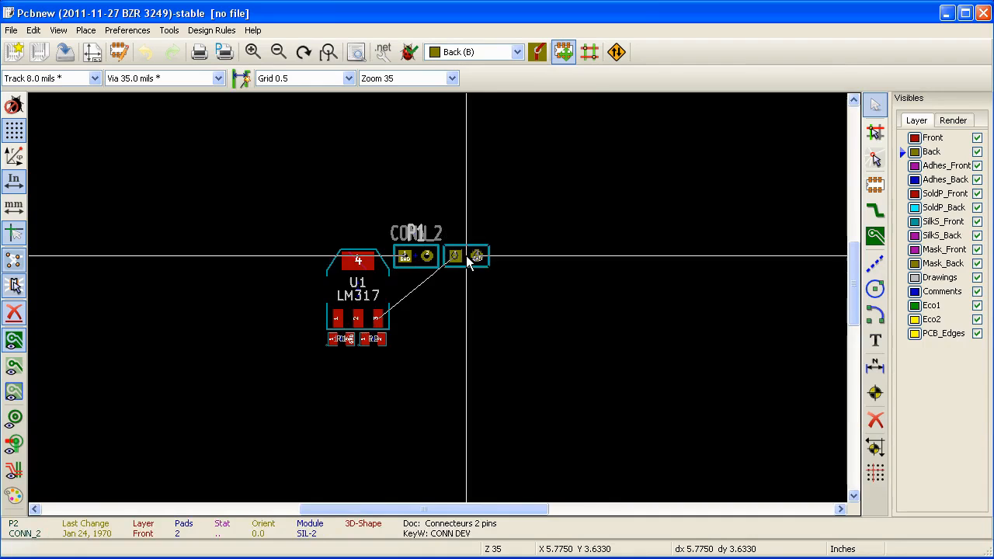
# Step: Move the second connector footprint out beside the LM317
pyautogui.moveTo(466, 256); pyautogui.dragTo(380, 400)
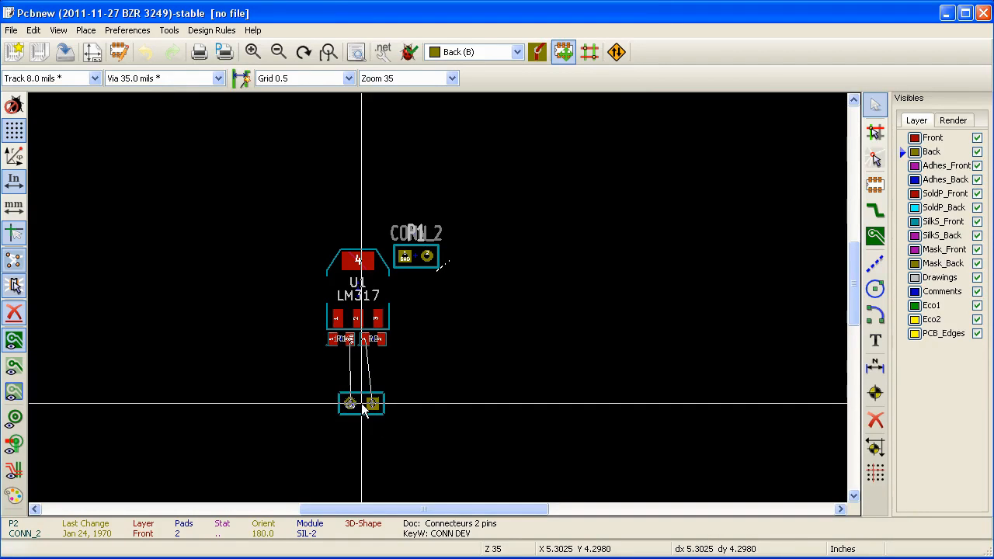
pyautogui.moveTo(360, 402); pyautogui.dragTo(420, 256)
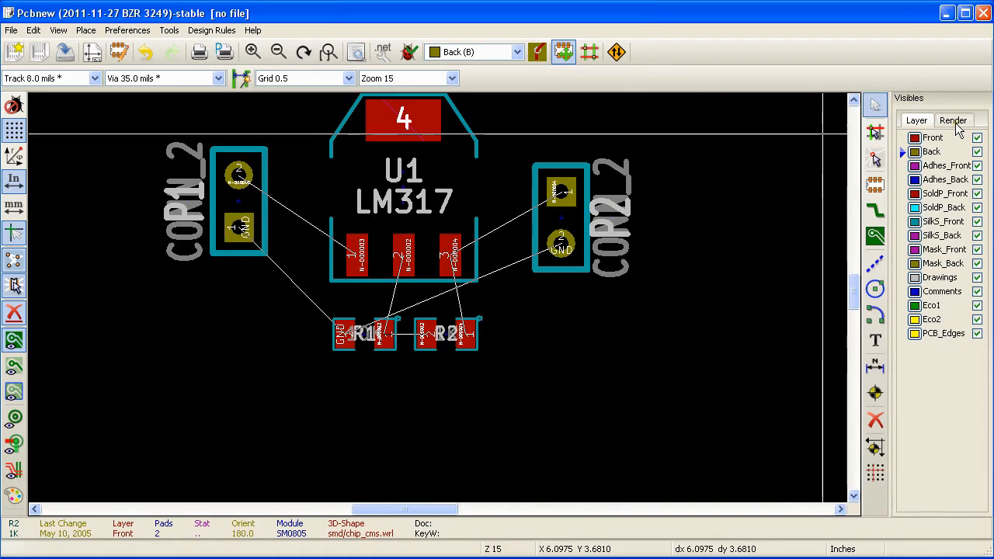
# Step: In the Render visibility list, turn off footprint Values so only references show
pyautogui.click(952, 119)
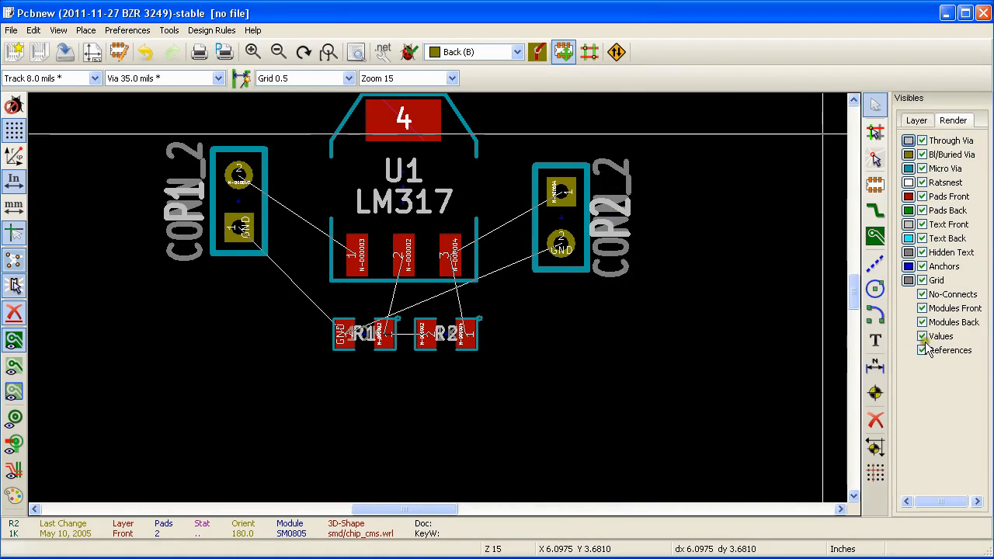
pyautogui.click(923, 335)
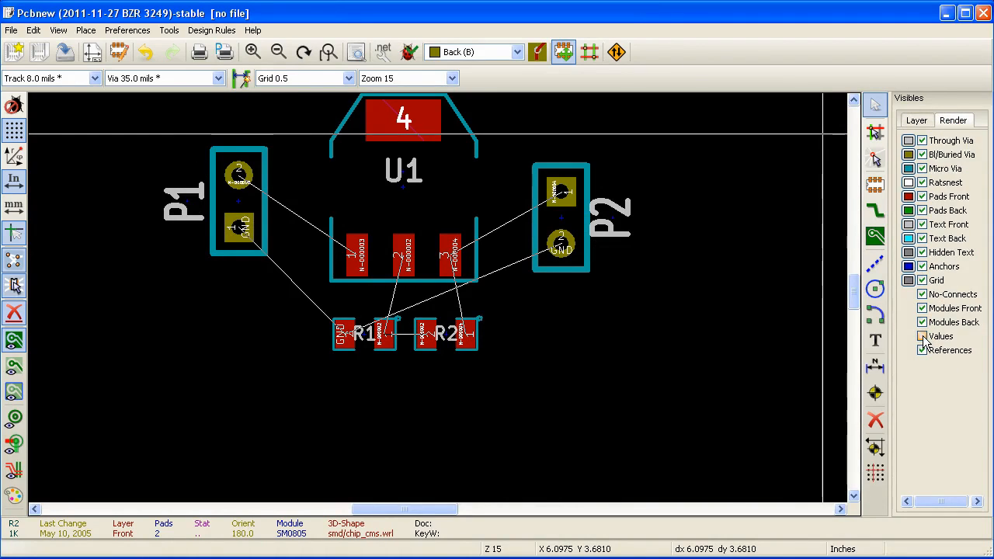
pyautogui.click(922, 335)
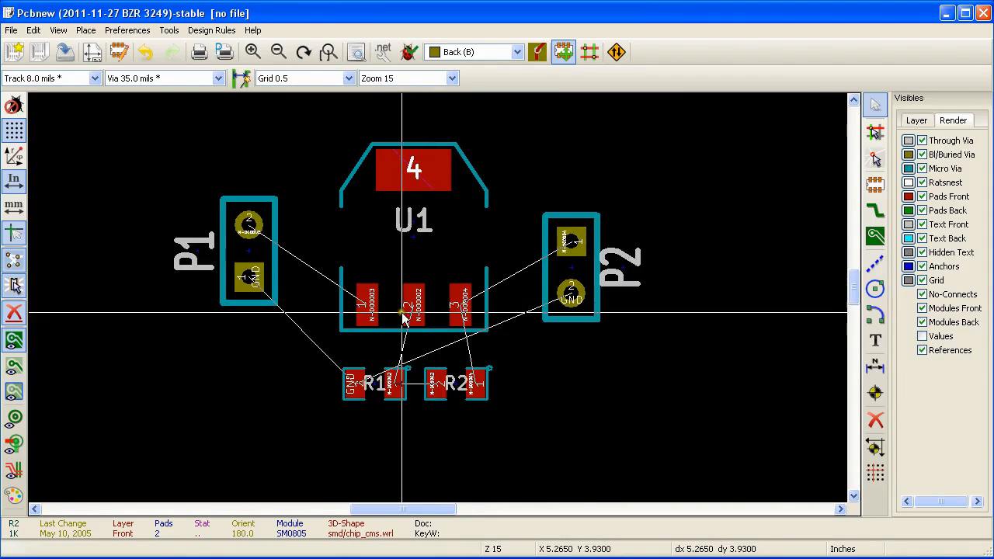
pyautogui.moveTo(438, 277)
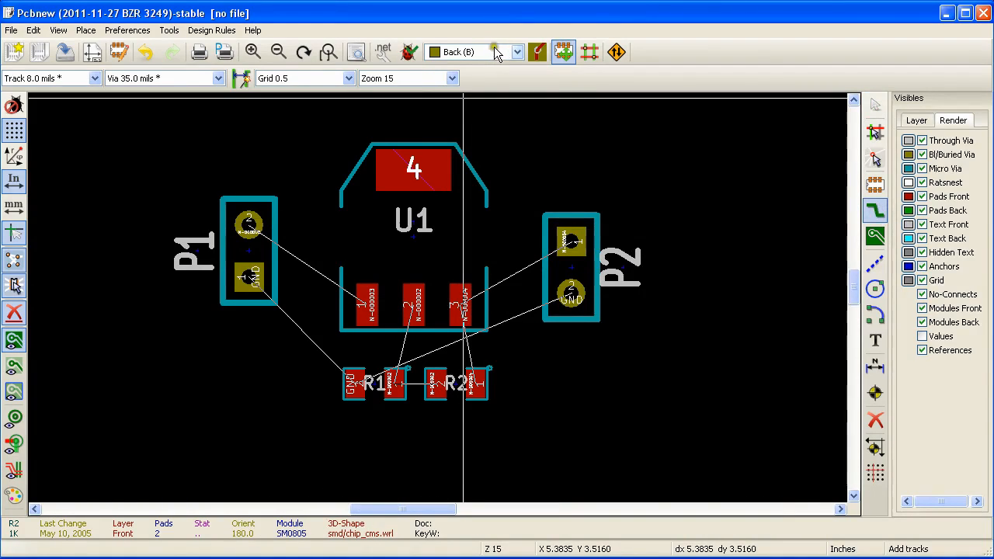
# Step: Make Front copper the active layer and choose the Add tracks tool
pyautogui.click(916, 119)
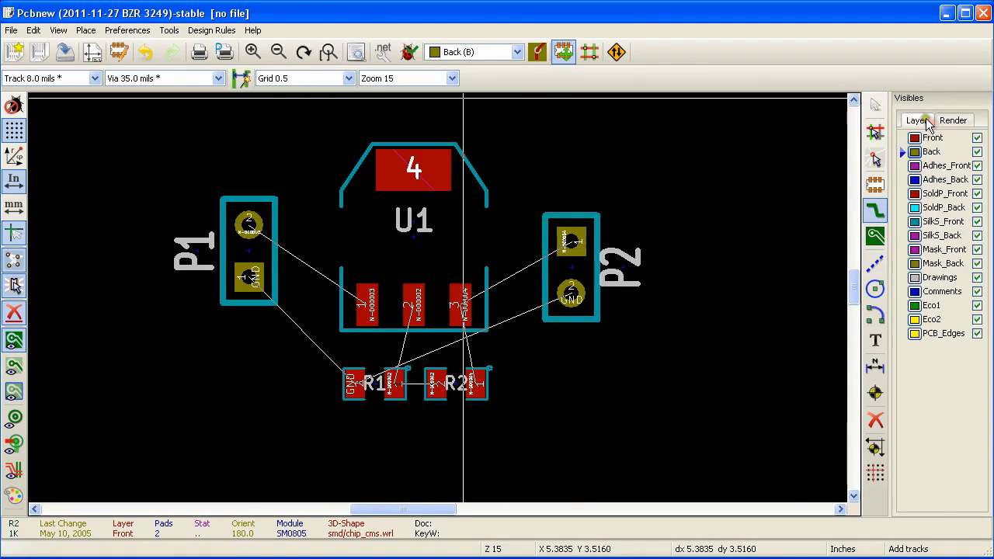
pyautogui.moveTo(935, 143)
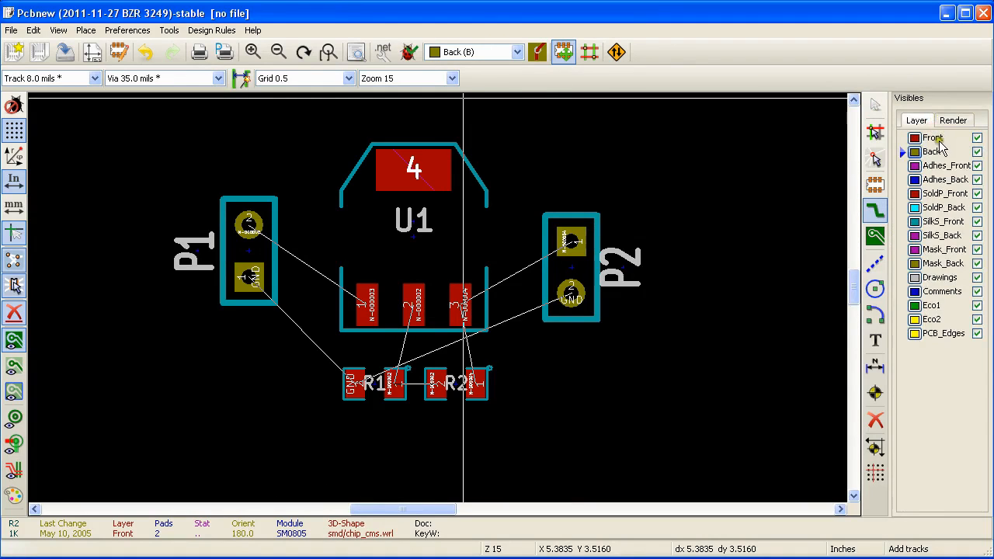
pyautogui.moveTo(935, 152)
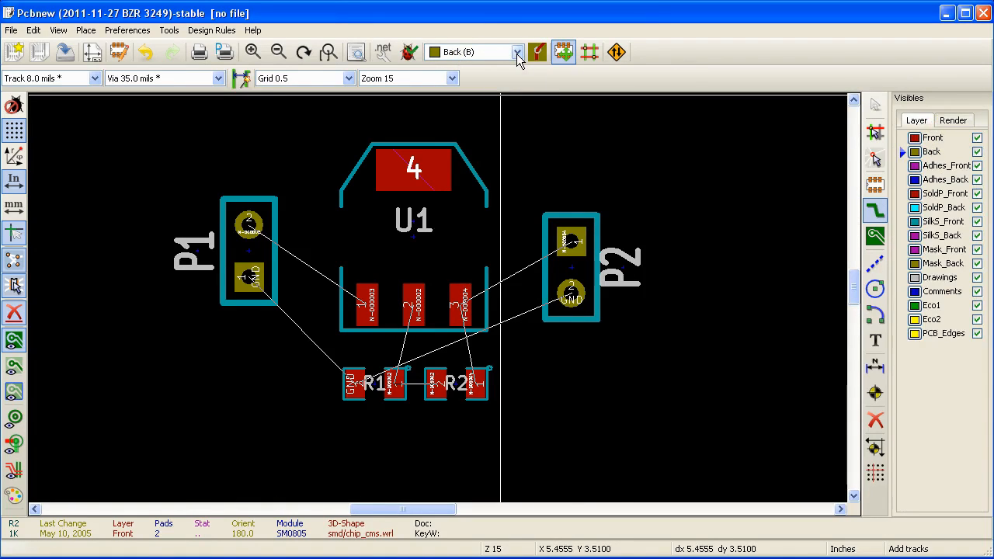
pyautogui.click(516, 53)
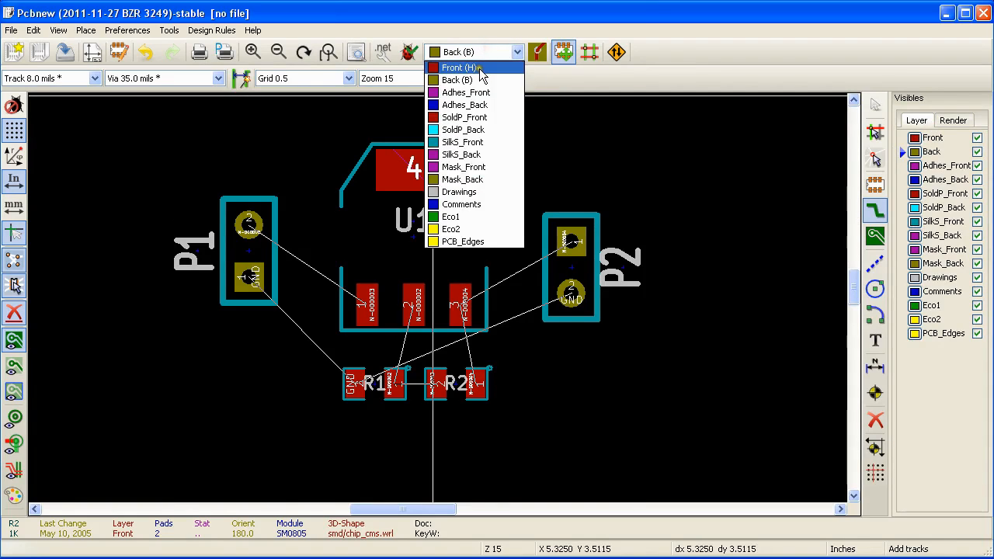
pyautogui.click(456, 68)
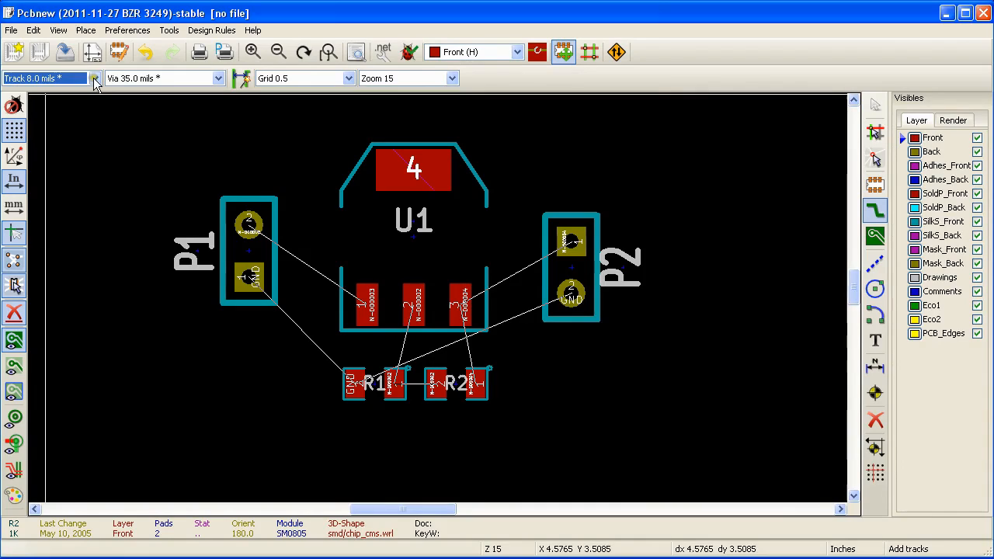
pyautogui.click(94, 77)
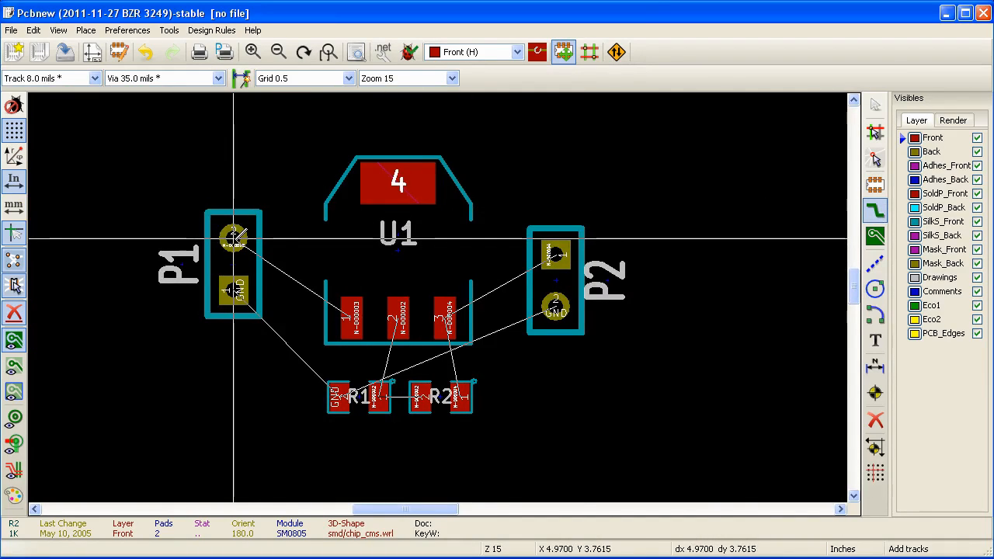
# Step: Route a track from P1's upper pad with a bend toward the LM317
pyautogui.click(233, 236)
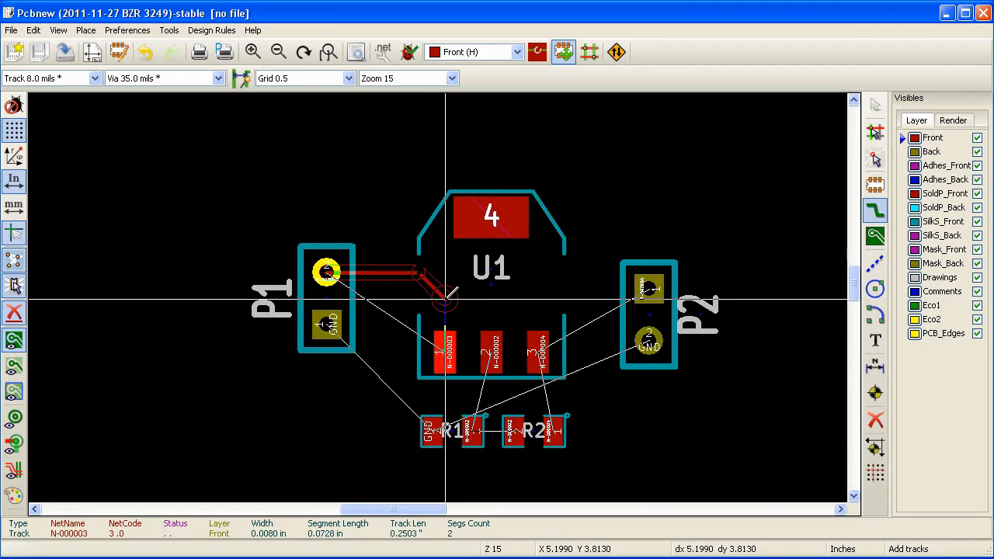
pyautogui.click(447, 298)
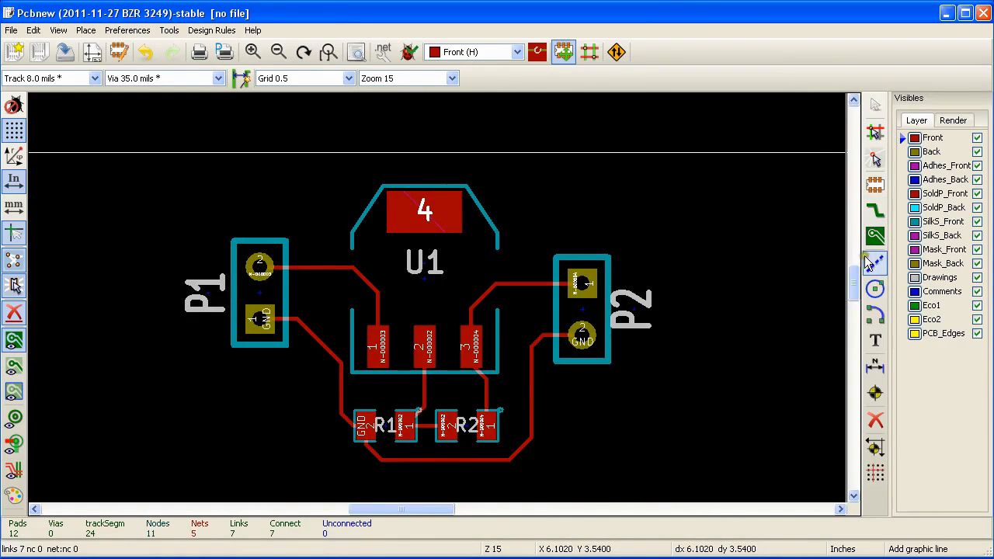
pyautogui.moveTo(876, 274)
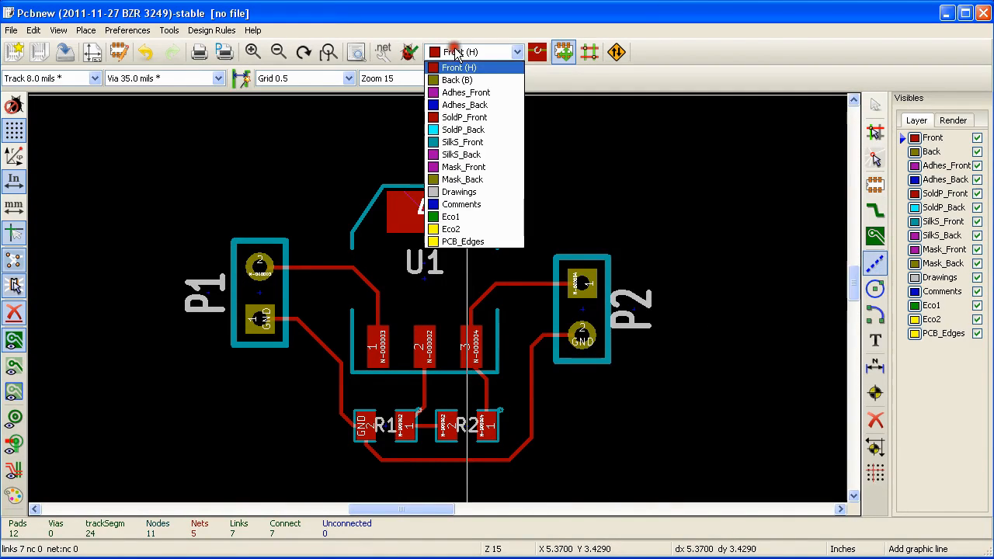
pyautogui.moveTo(473, 243)
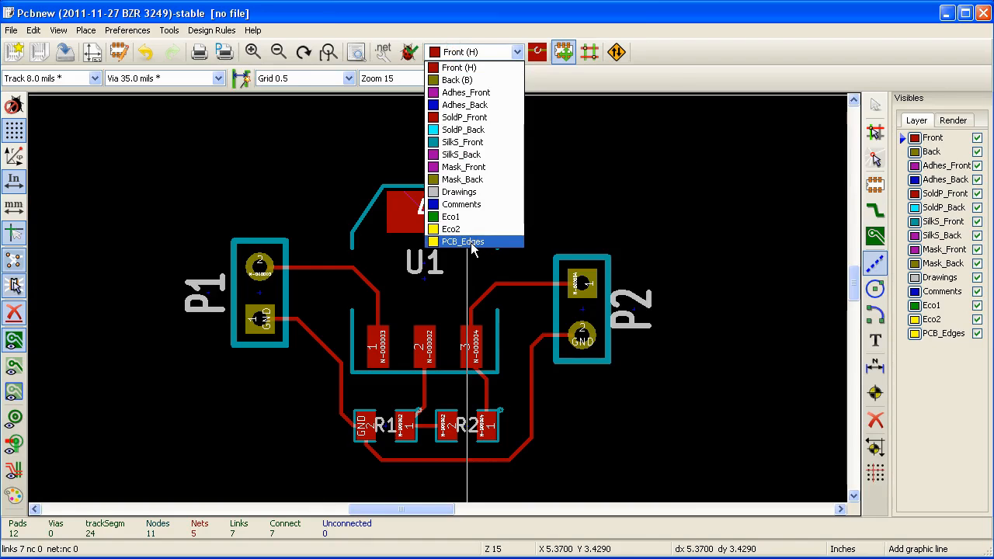
# Step: Make PCB_Edges the active layer for drawing the board outline
pyautogui.click(463, 243)
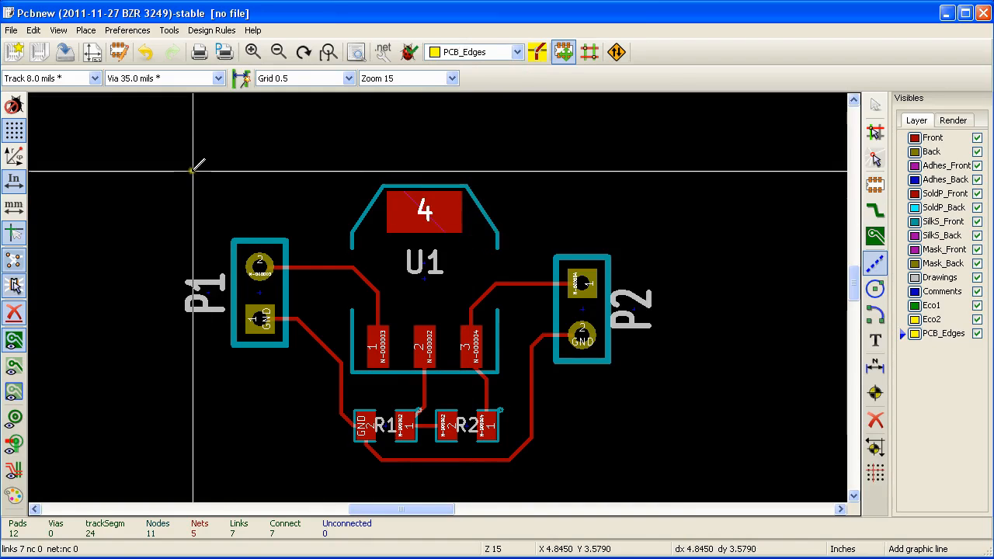